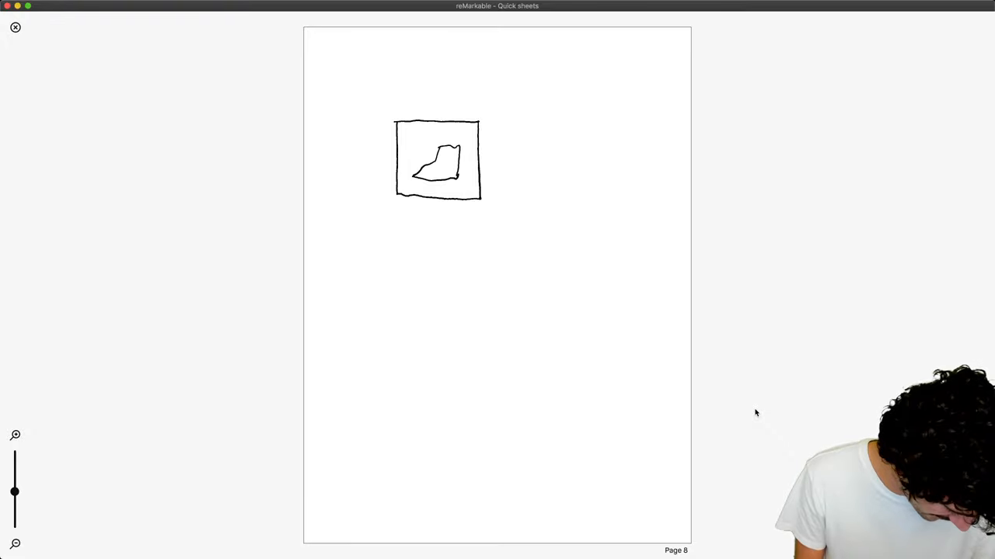
# Shade the shape and divide the square into a 5-by-5 grid of cells labelled 5x5 PX.
pyautogui.moveTo(423, 164); pyautogui.dragTo(447, 167)
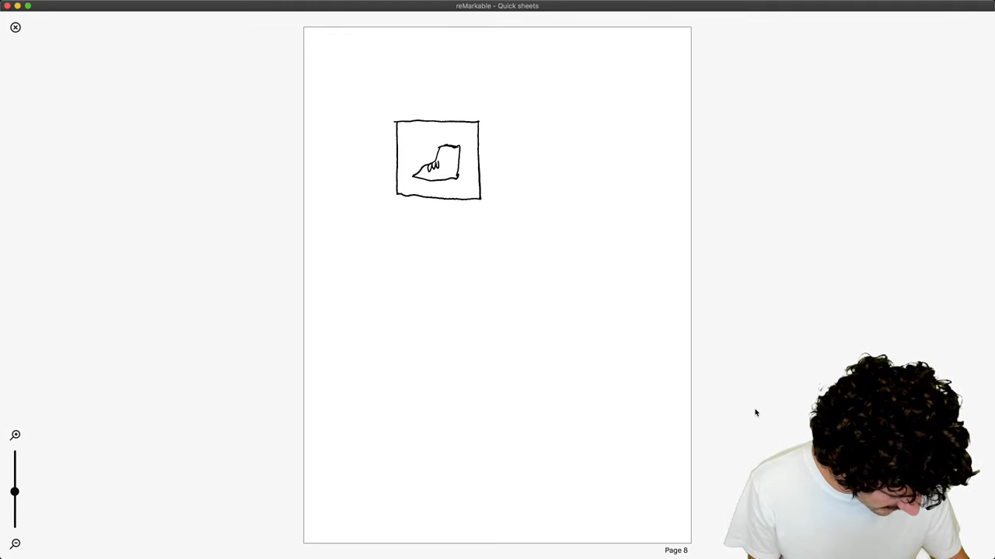
pyautogui.moveTo(420, 117); pyautogui.dragTo(420, 202)
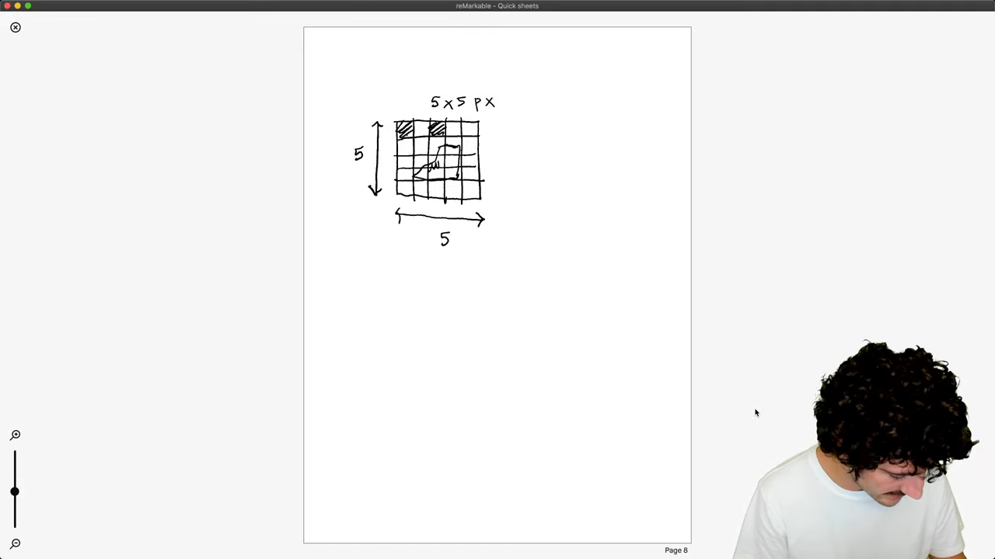
# Hatch more grid cells and link them to INTEGER [0, 255] with arrows to BLACK and WHITE.
pyautogui.moveTo(443, 132); pyautogui.dragTo(466, 152)
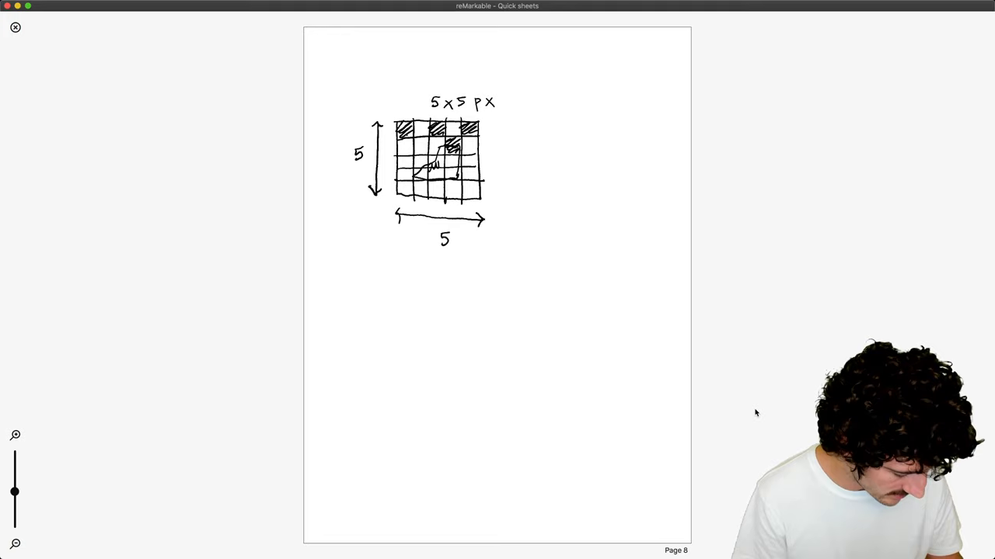
pyautogui.moveTo(482, 142); pyautogui.dragTo(567, 139)
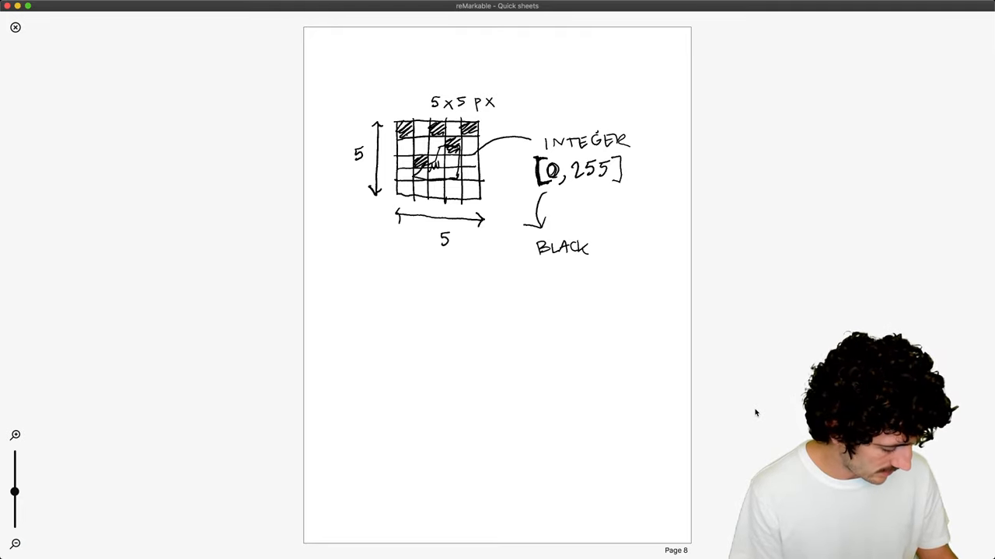
pyautogui.moveTo(599, 190); pyautogui.dragTo(622, 225)
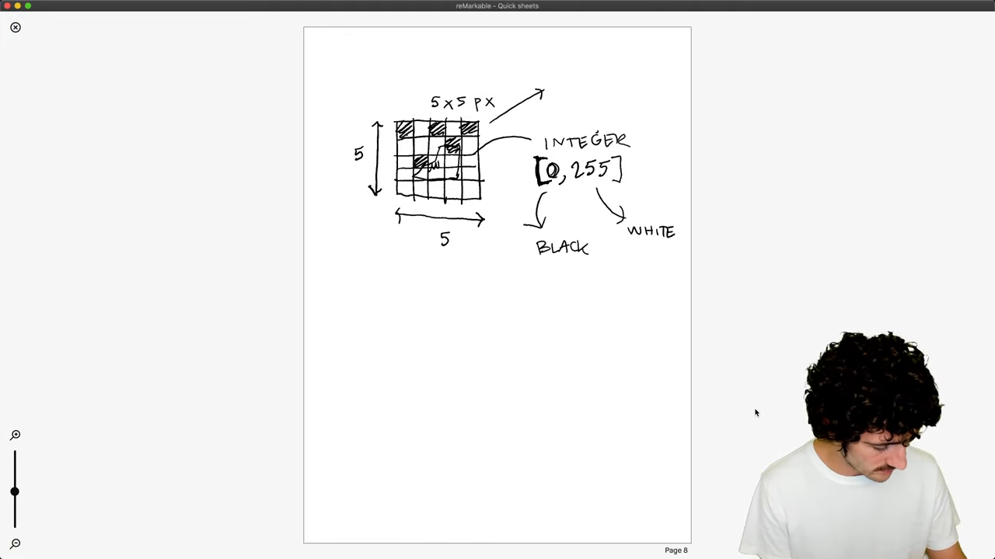
# Sketch a flattened row of five cells valued 0 255 0 255 0 and start the COLOR note.
pyautogui.moveTo(559, 88); pyautogui.dragTo(650, 88)
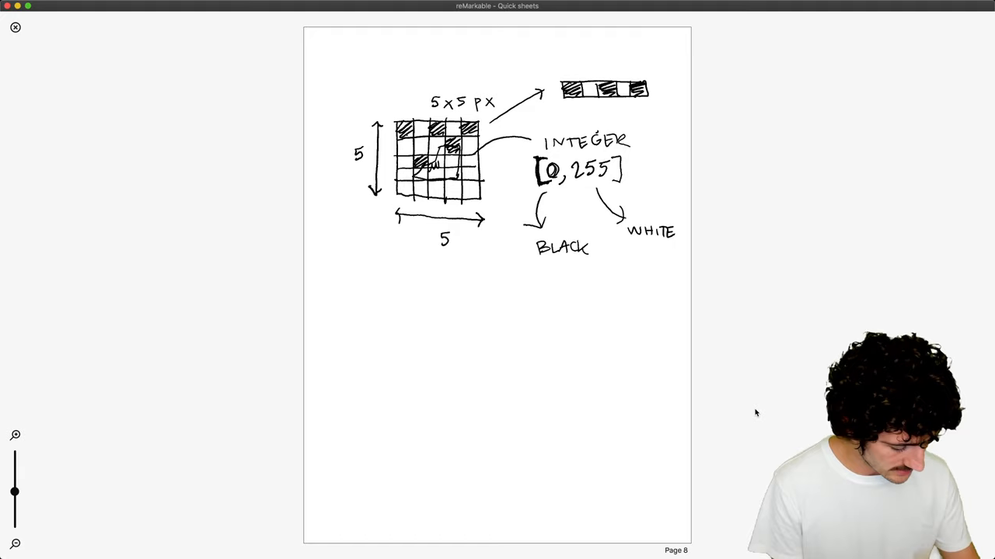
pyautogui.write('02')
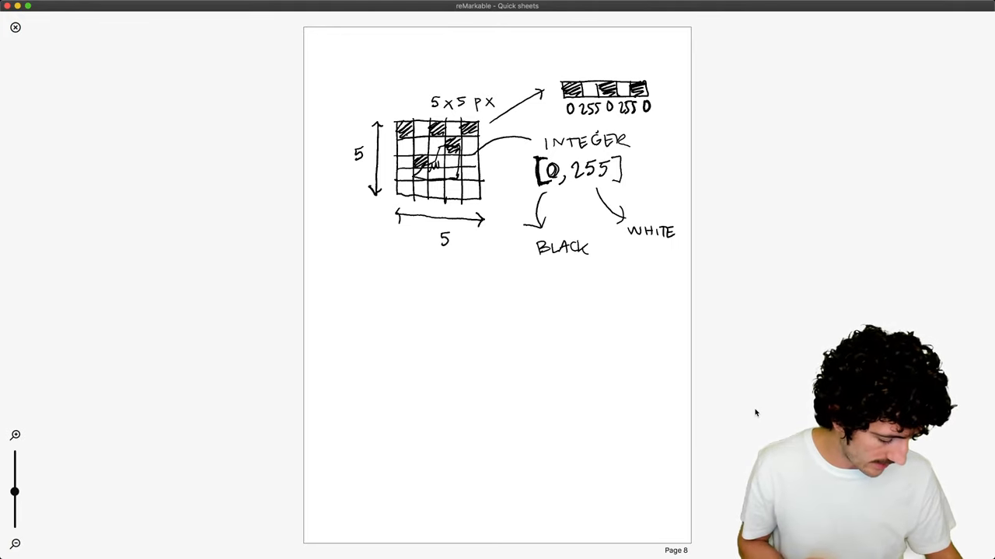
pyautogui.write('COLOR')
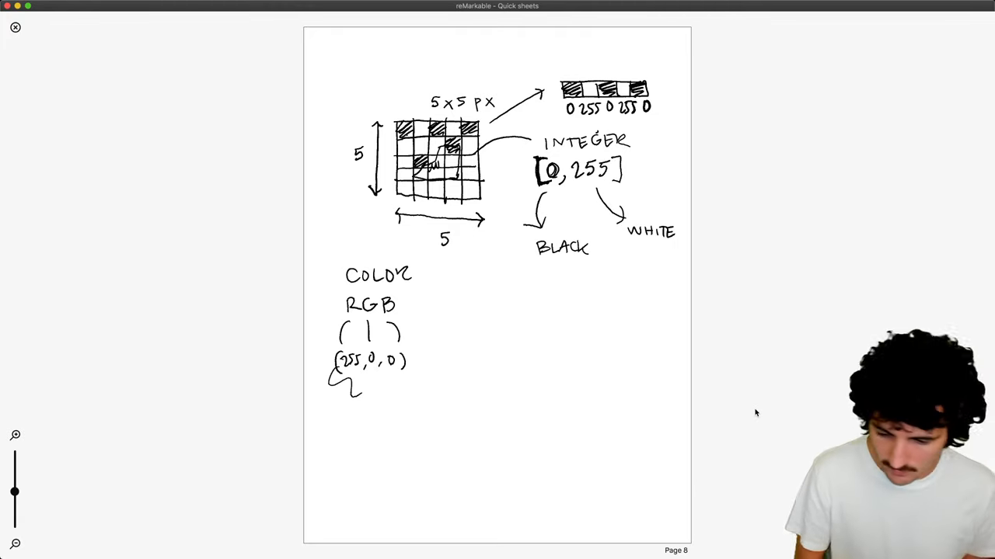
# Draw an arrow from the grid down to the word FLATTEN.
pyautogui.moveTo(466, 246); pyautogui.dragTo(480, 303)
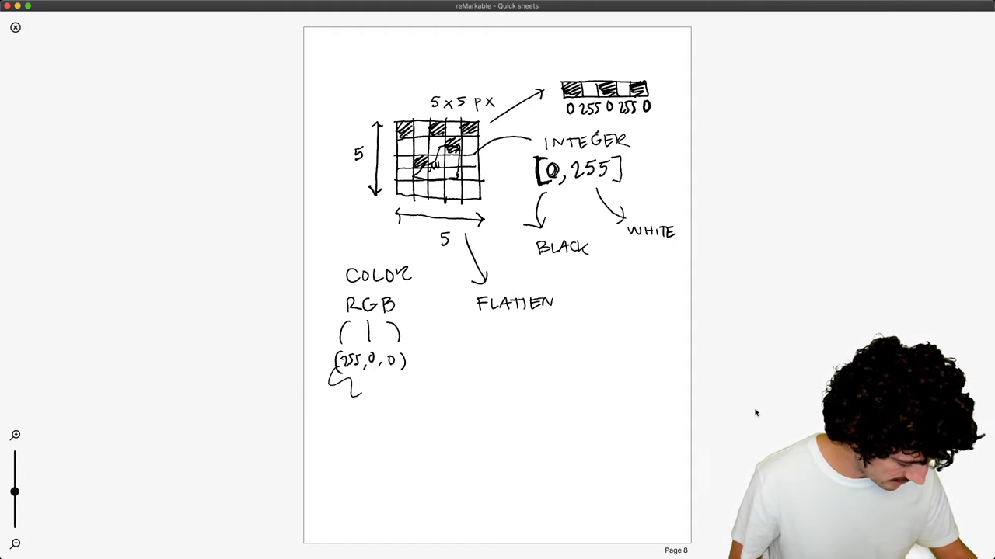
# Sketch a 28-by-28 grid pointing to a long bar labelled 28×28 = 784.
pyautogui.moveTo(447, 345); pyautogui.dragTo(510, 396)
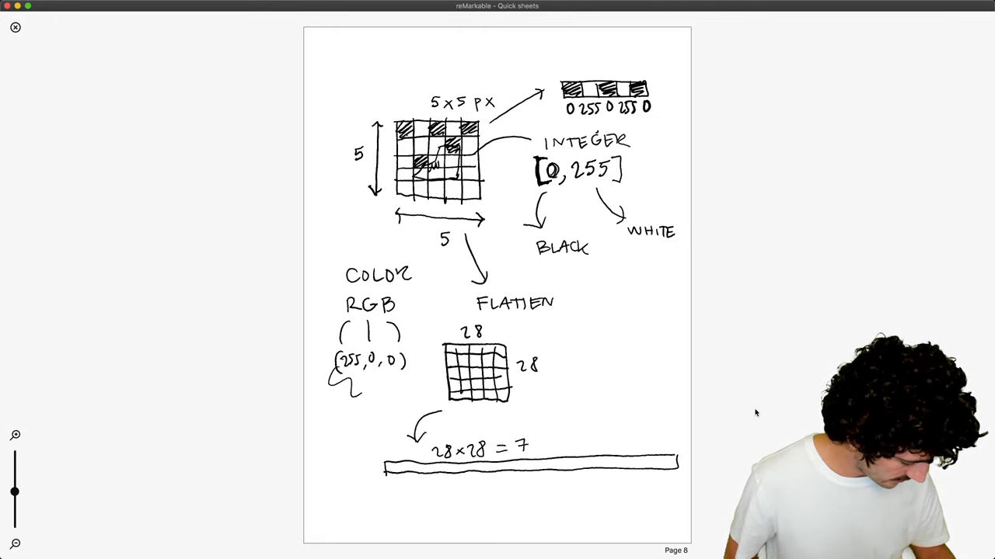
pyautogui.write('84')
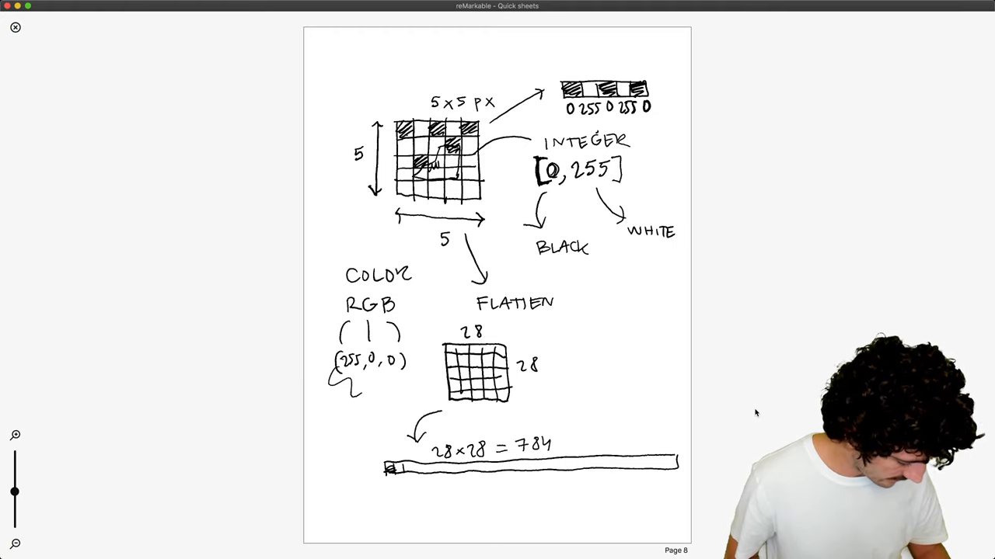